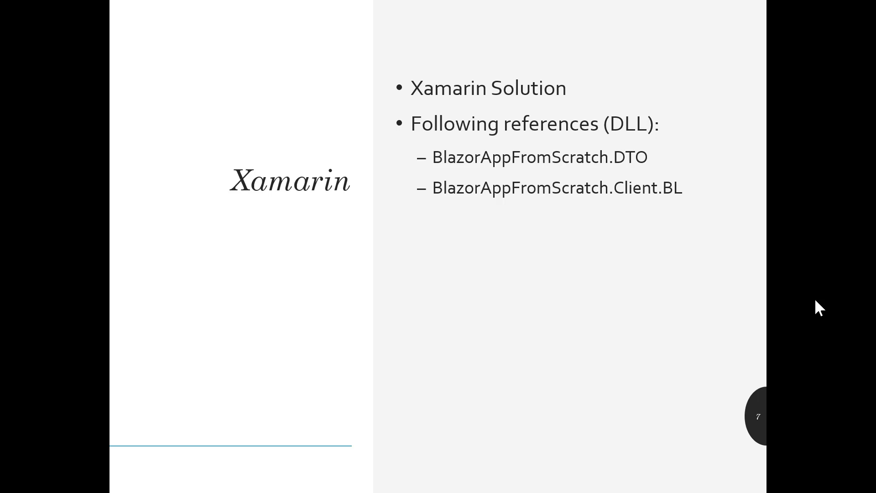
- Advance the slideshow to slide 8, Future Videos, listing parts from Pre-Architecture through Xamarin
{"action": "key", "text": "right"}
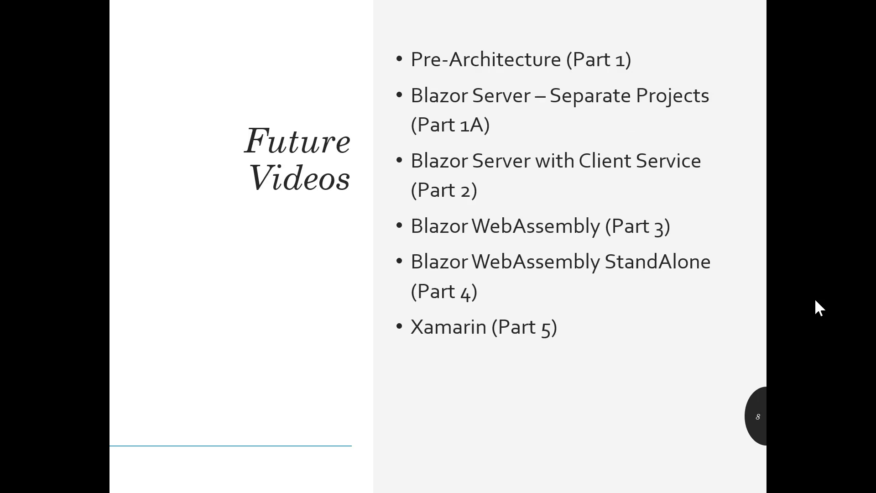